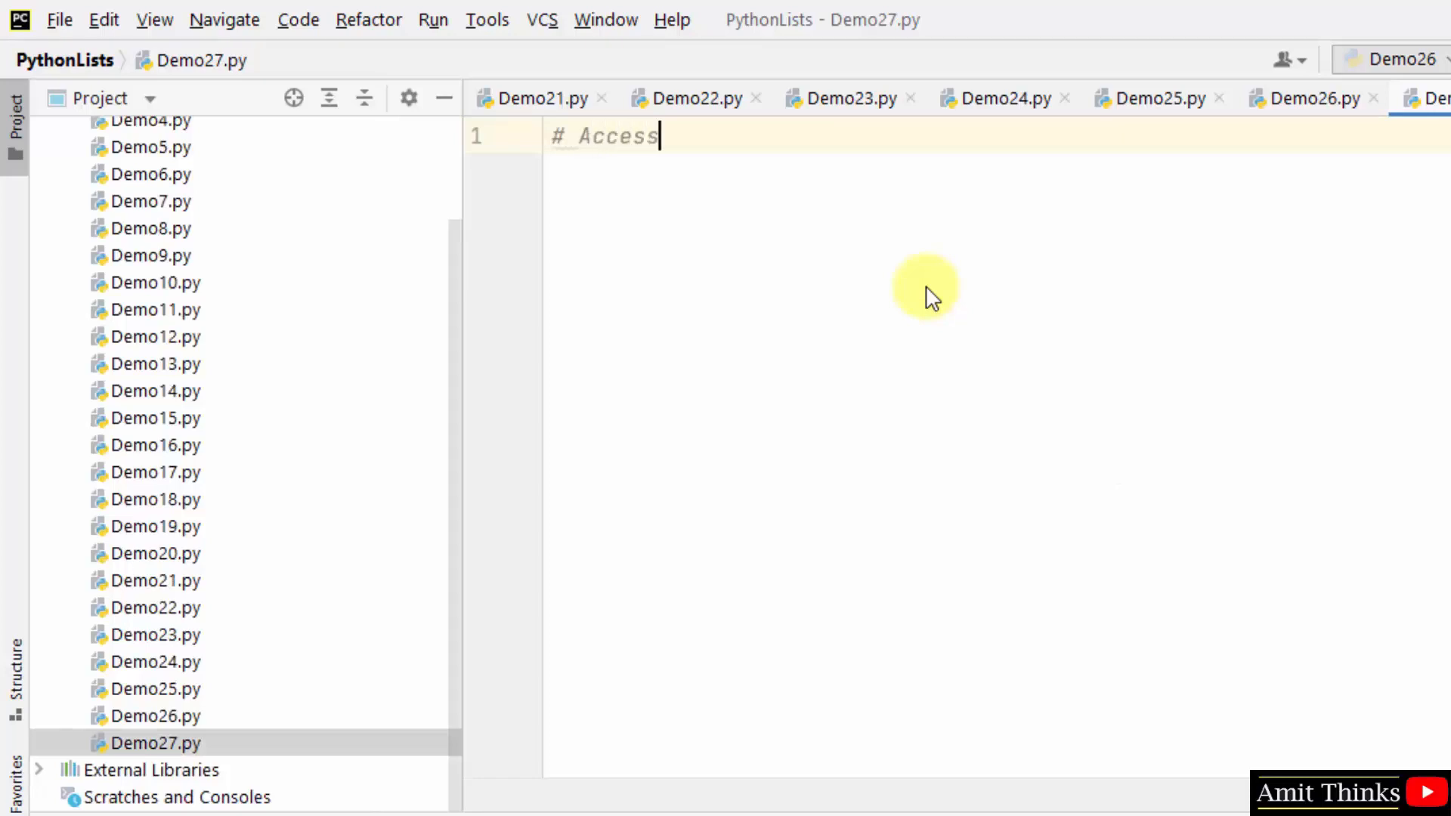
# Step: Add the comment 'elements in a Multidimensional Python Lists' and define mylist = [[10], [50, 60], [80], [90, 100, 200]]
pyautogui.write('elements in')
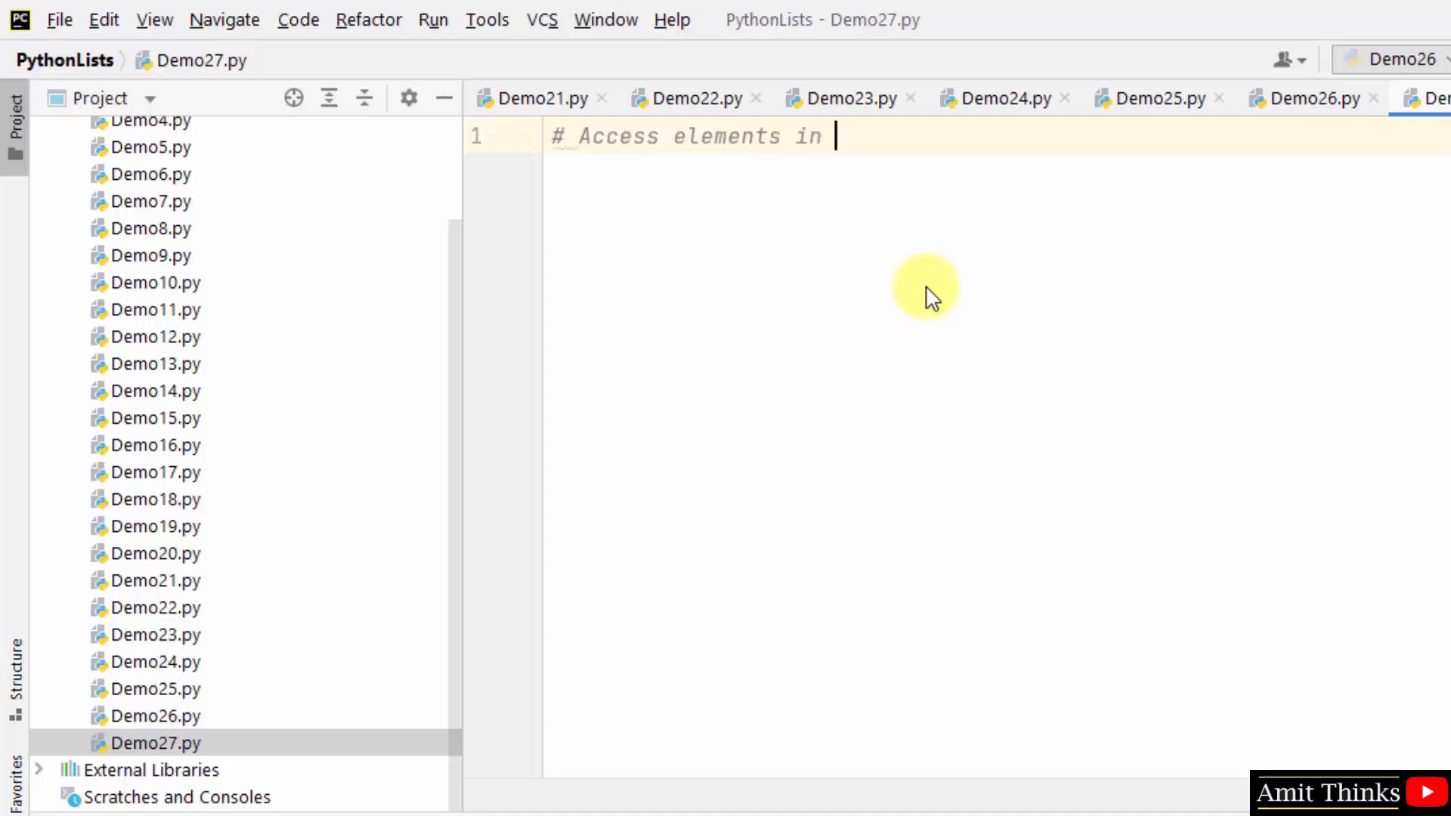
pyautogui.write('a Mult')
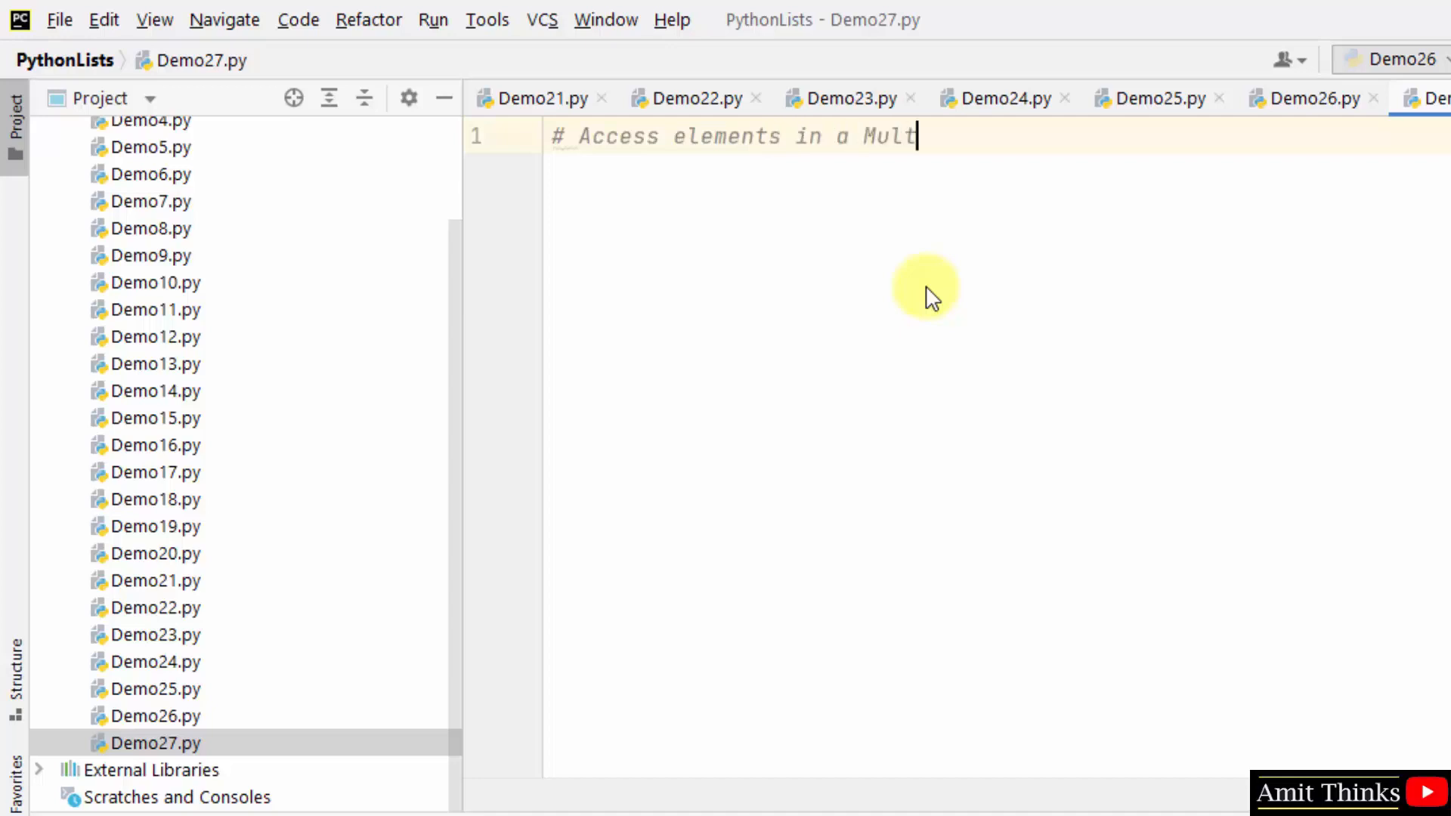
pyautogui.write('idimensional Python Lists')
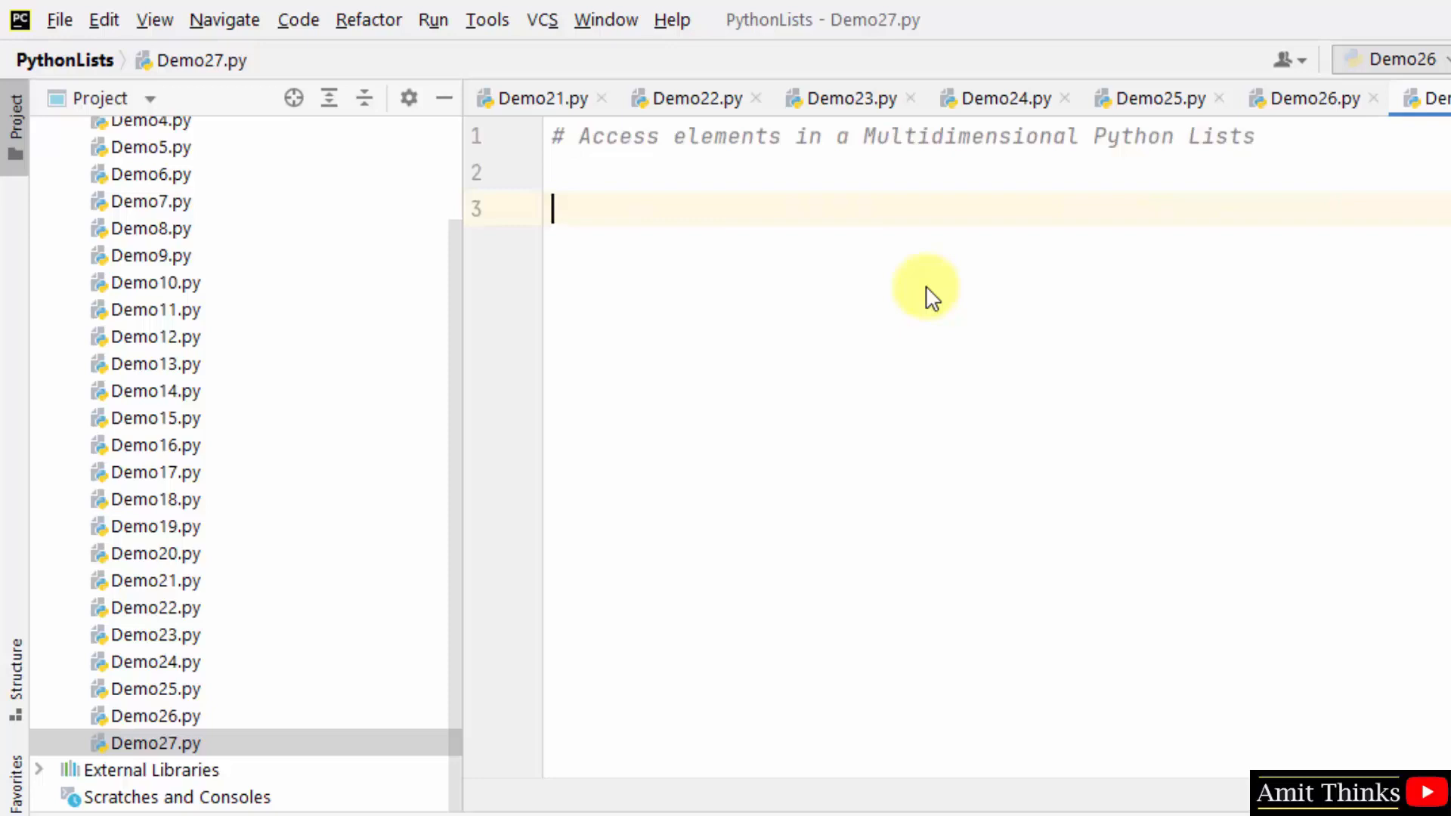
pyautogui.write('mylist = [[10], [50, 60], [80], [90, 100, 200]]')
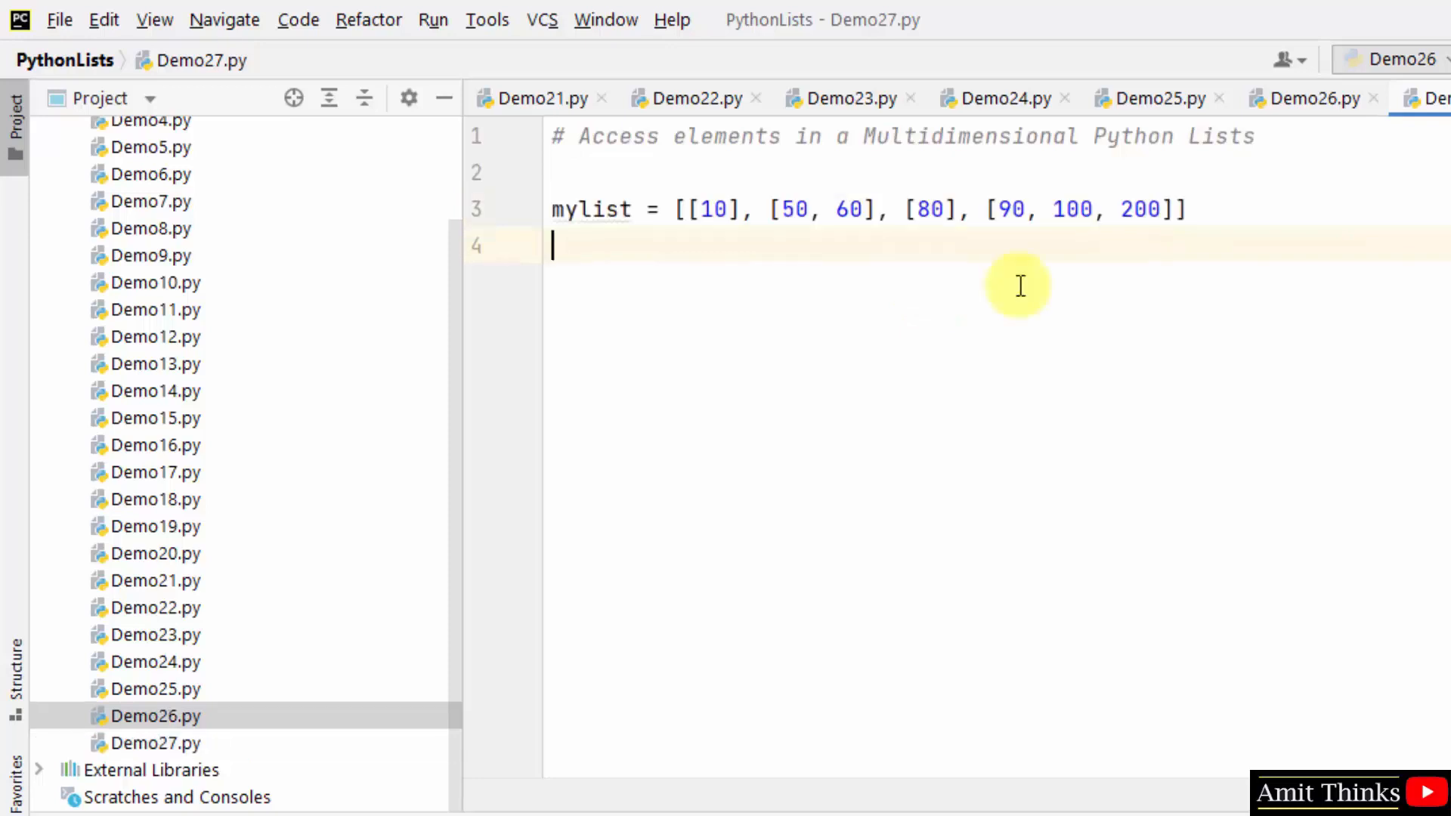
pyautogui.press('Enter')
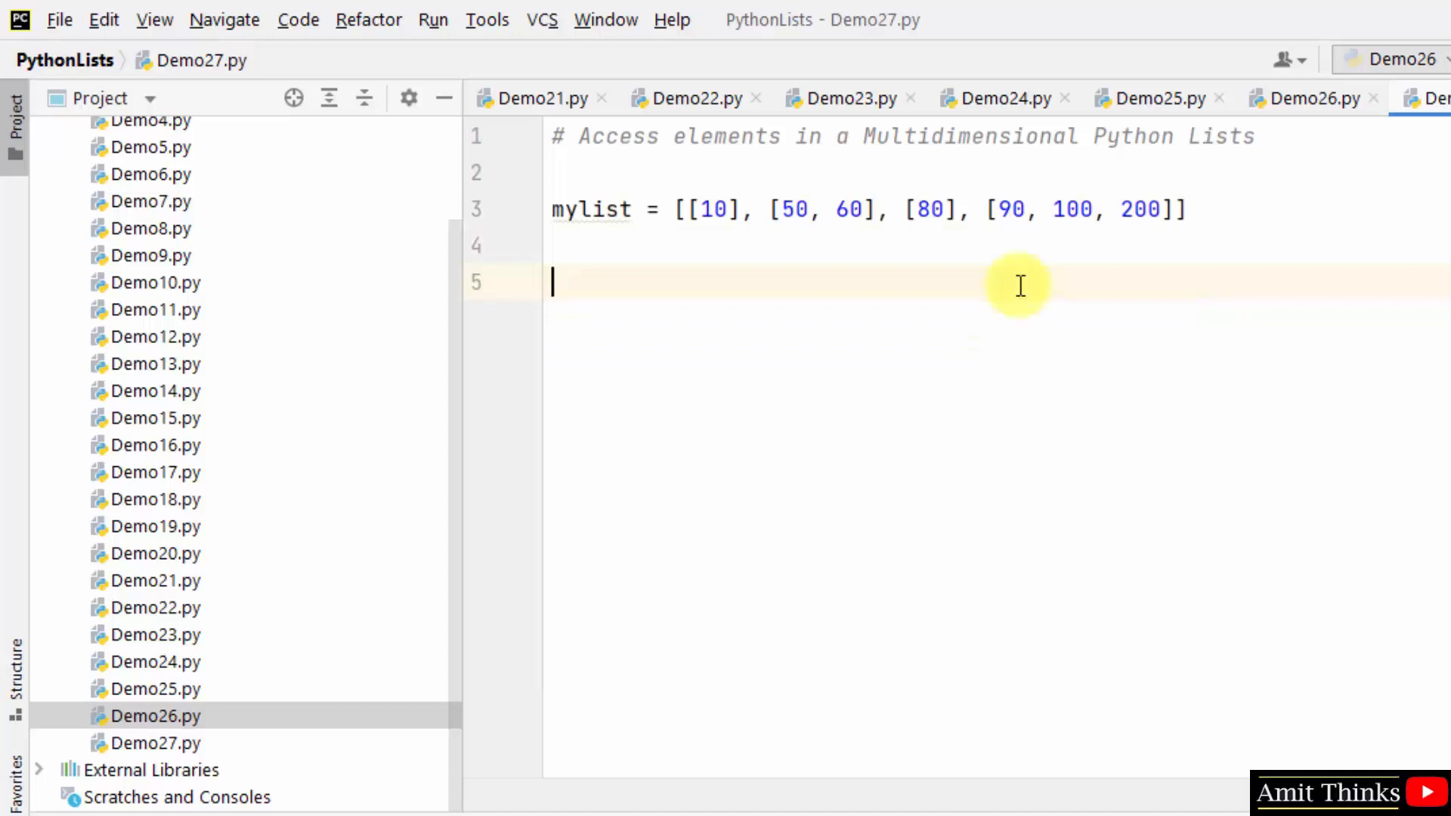
# Step: Print the title "\nMultidimensional List" and loop over mylist printing each row
pyautogui.write('print("\\nMultidimensional List")')
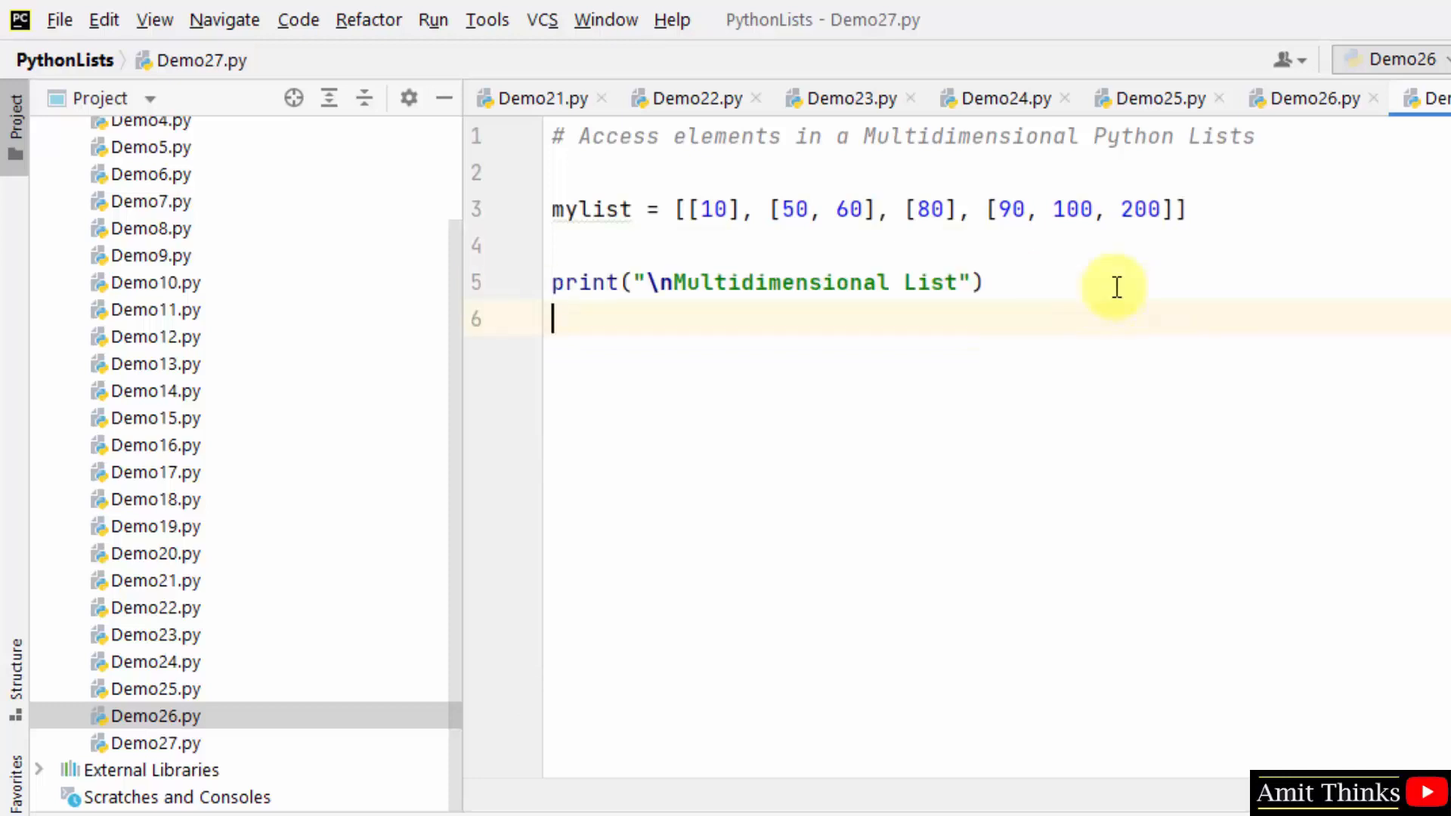
pyautogui.write('for res in mylist:')
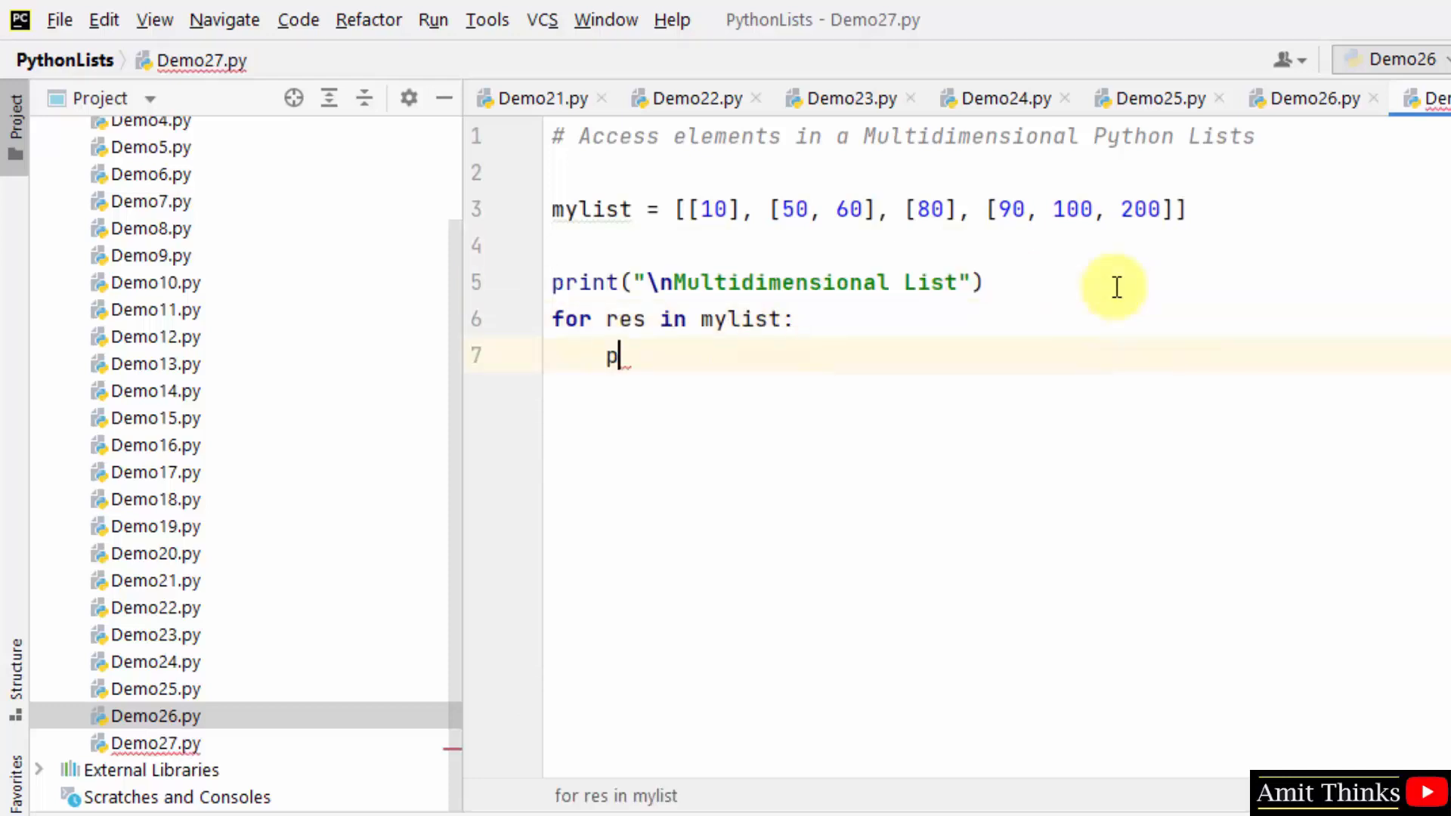
pyautogui.write('rint(res0)')
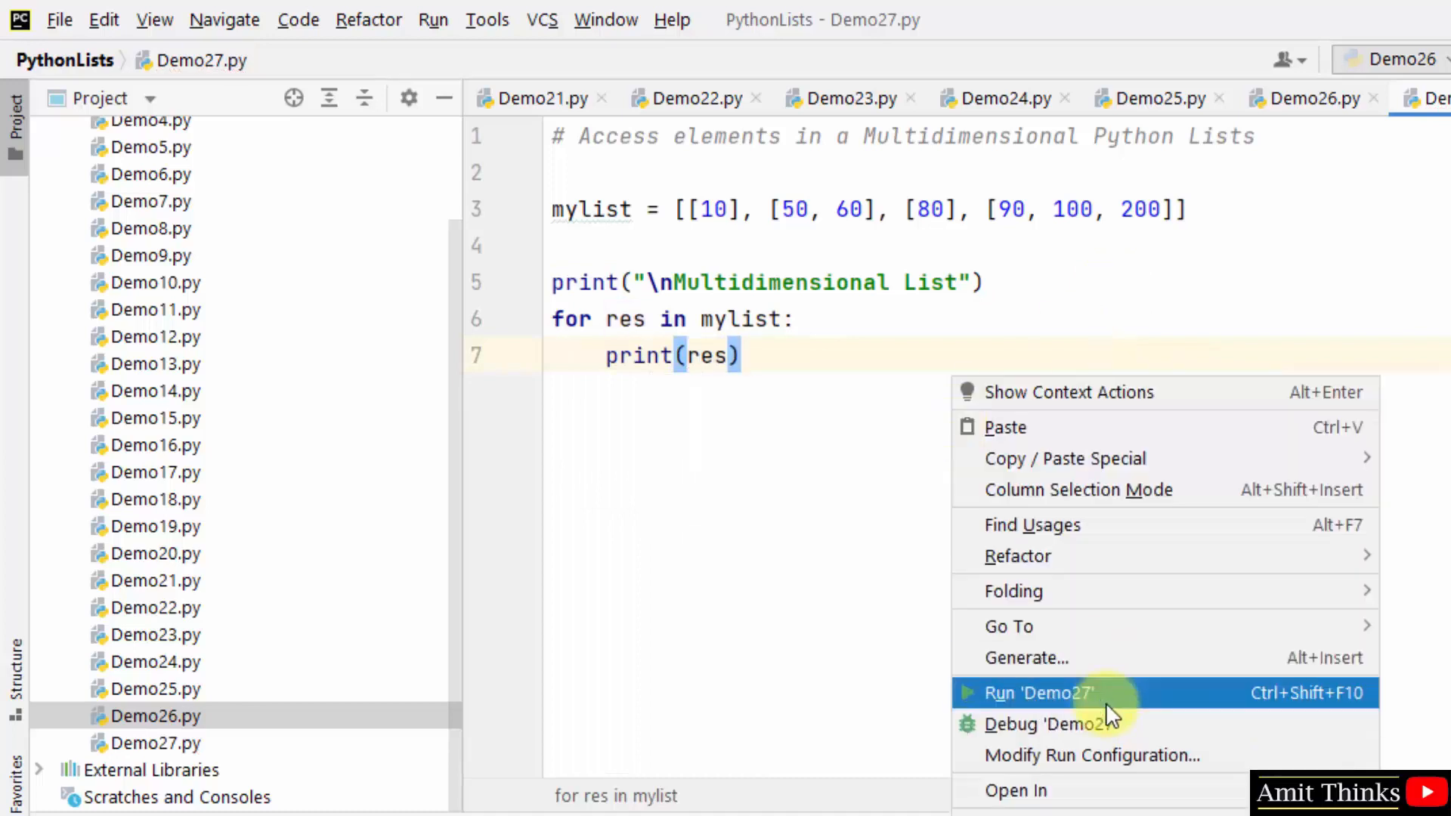
# Step: Run Demo27, drop the \n from the title, and start a comment below the loop
pyautogui.click(1039, 692)
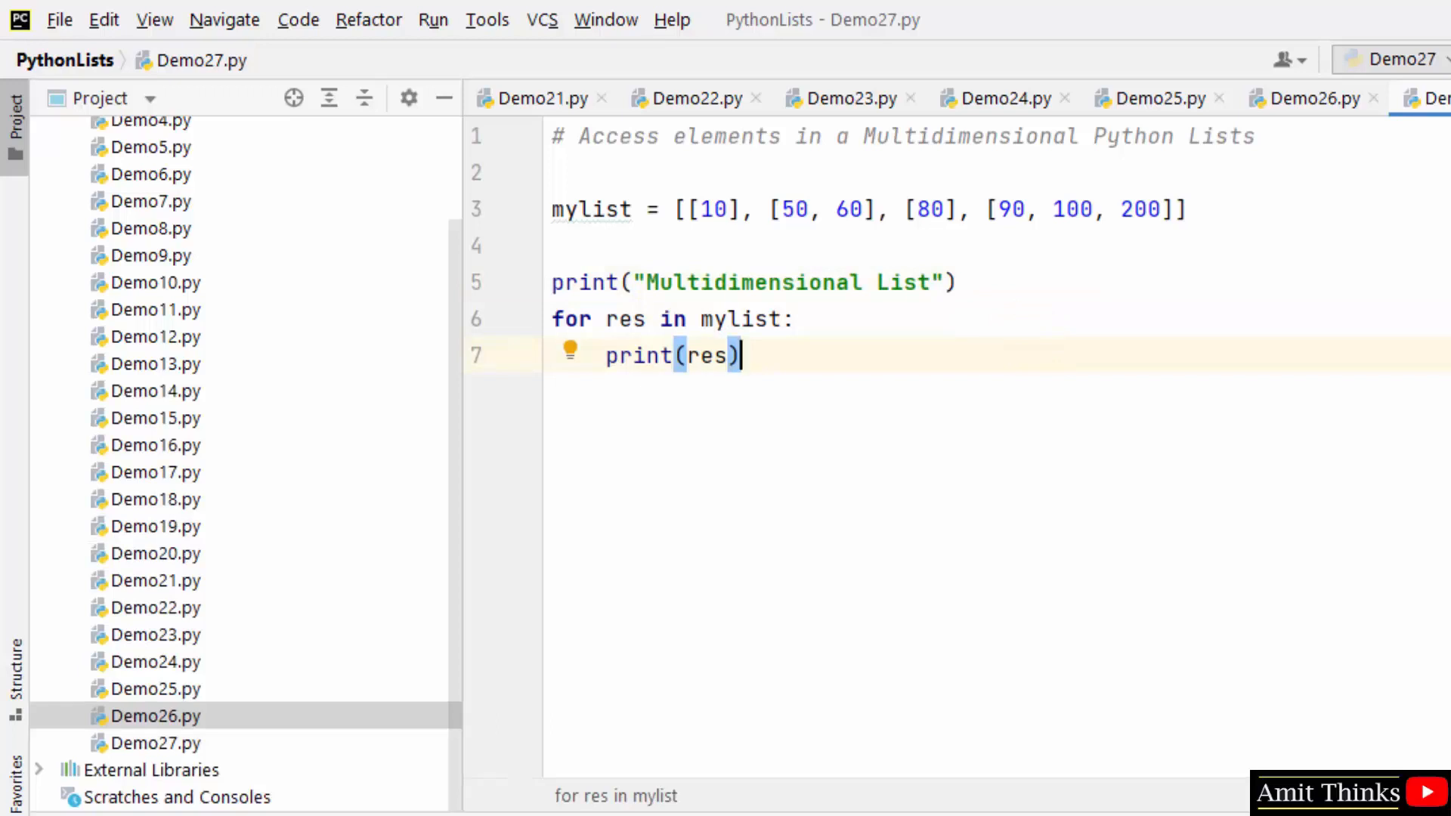
pyautogui.write('#')
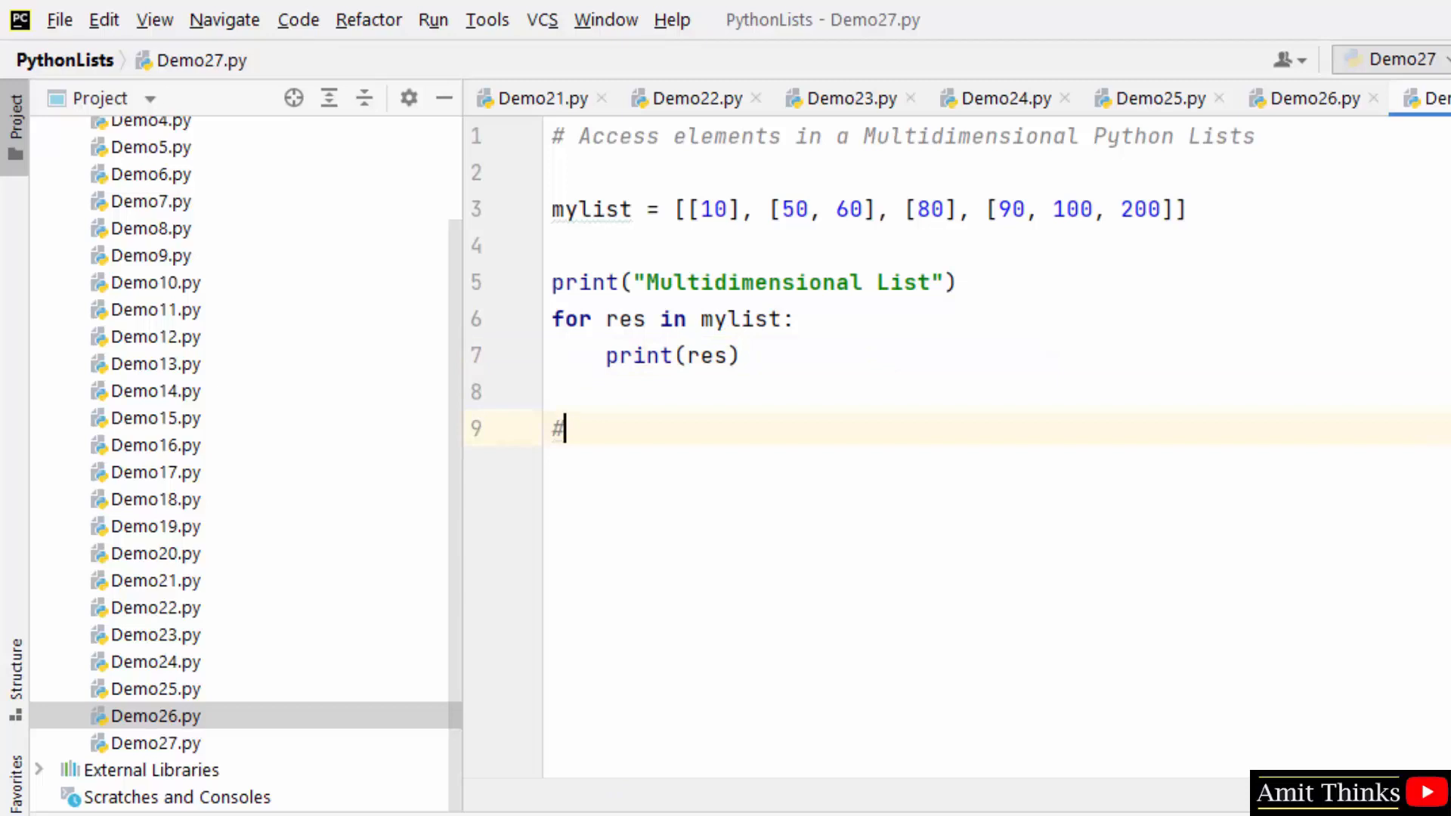
# Step: Add '# 1st element of the 1st row' with print(mylist[0][0]) and run it, outputting 10
pyautogui.write('1')
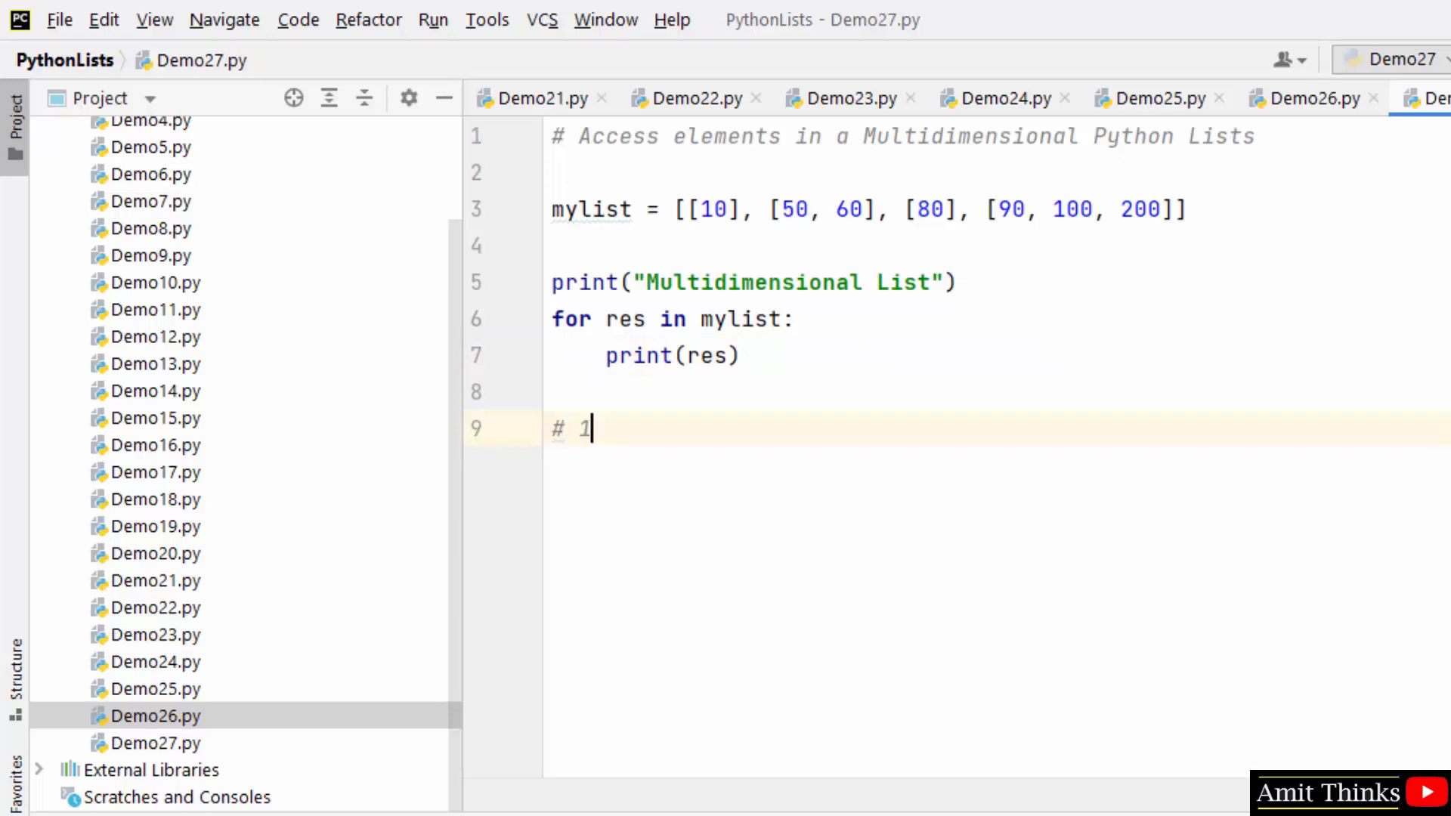
pyautogui.write('st element of the 1st row')
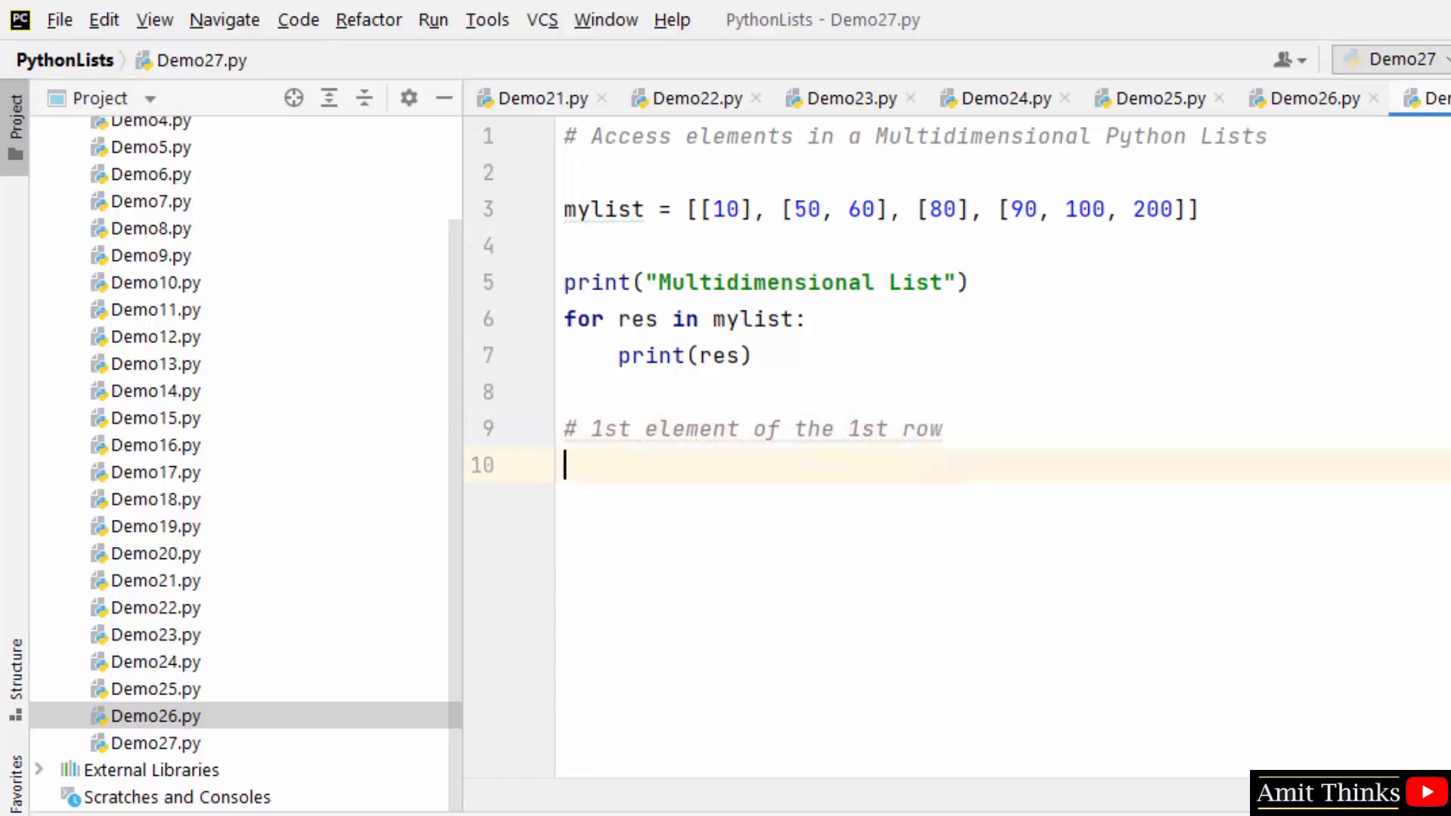
pyautogui.write('print()')
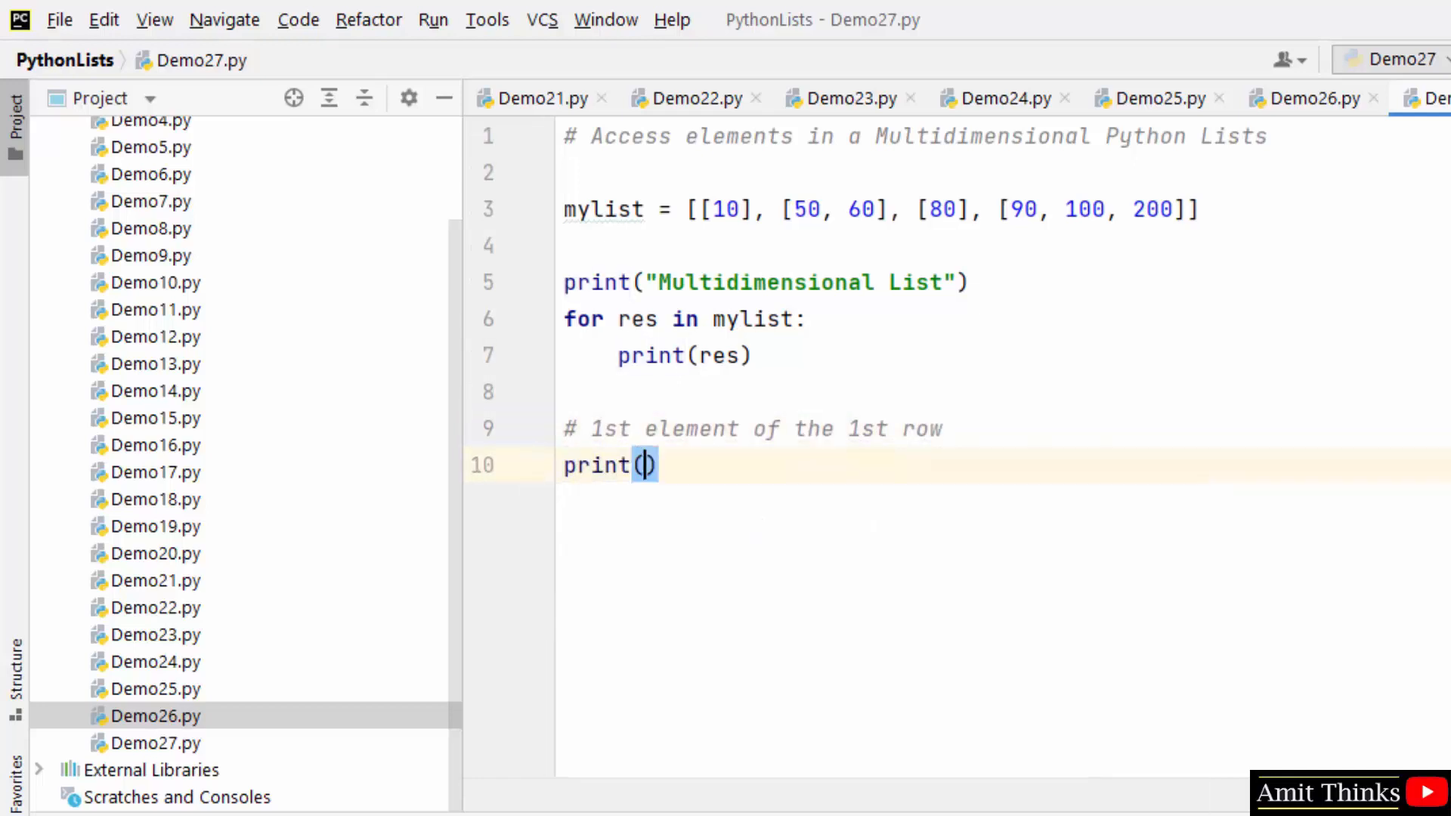
pyautogui.write('mylist')
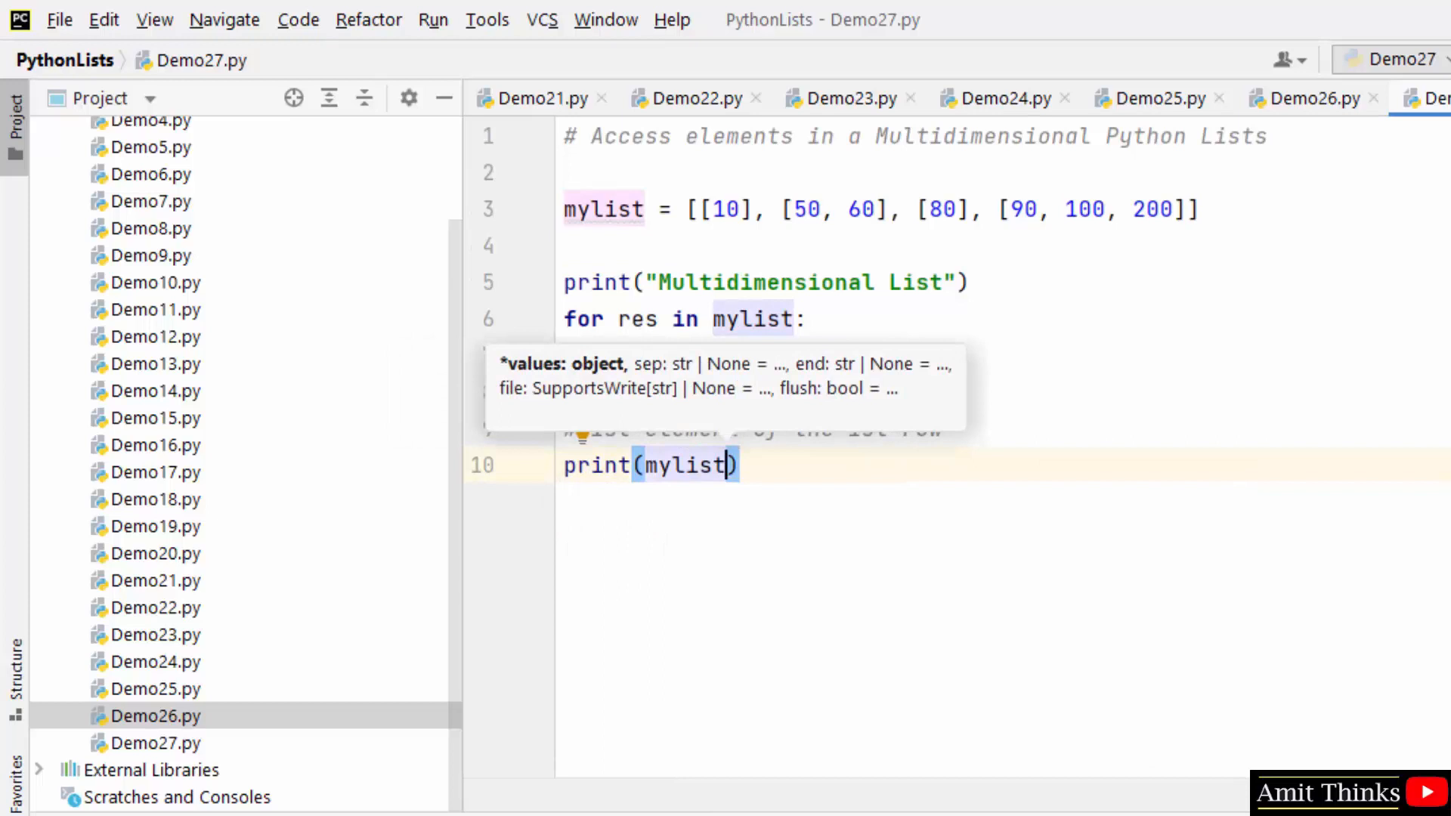
pyautogui.write('[0][0]')
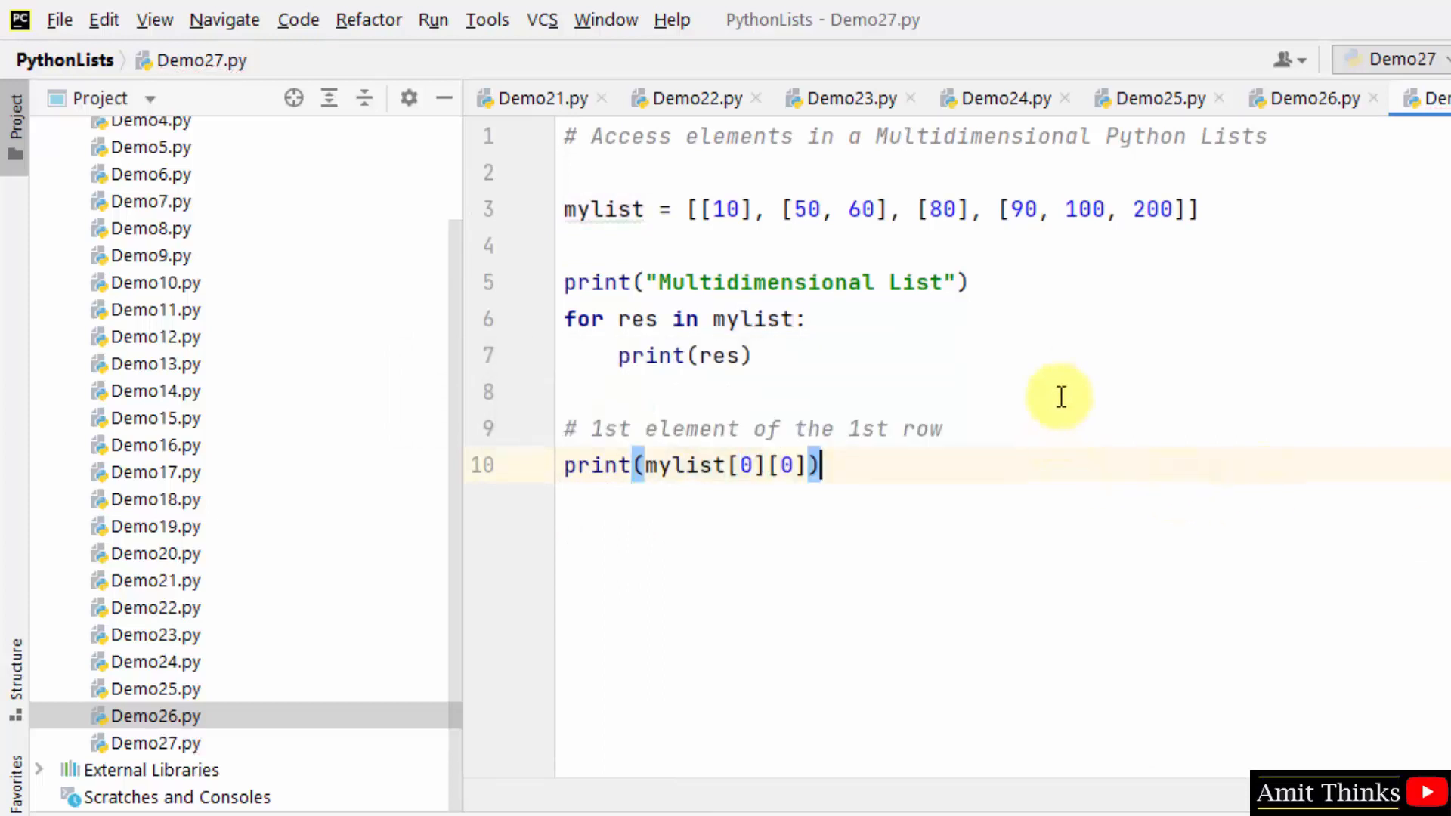
pyautogui.click(745, 466)
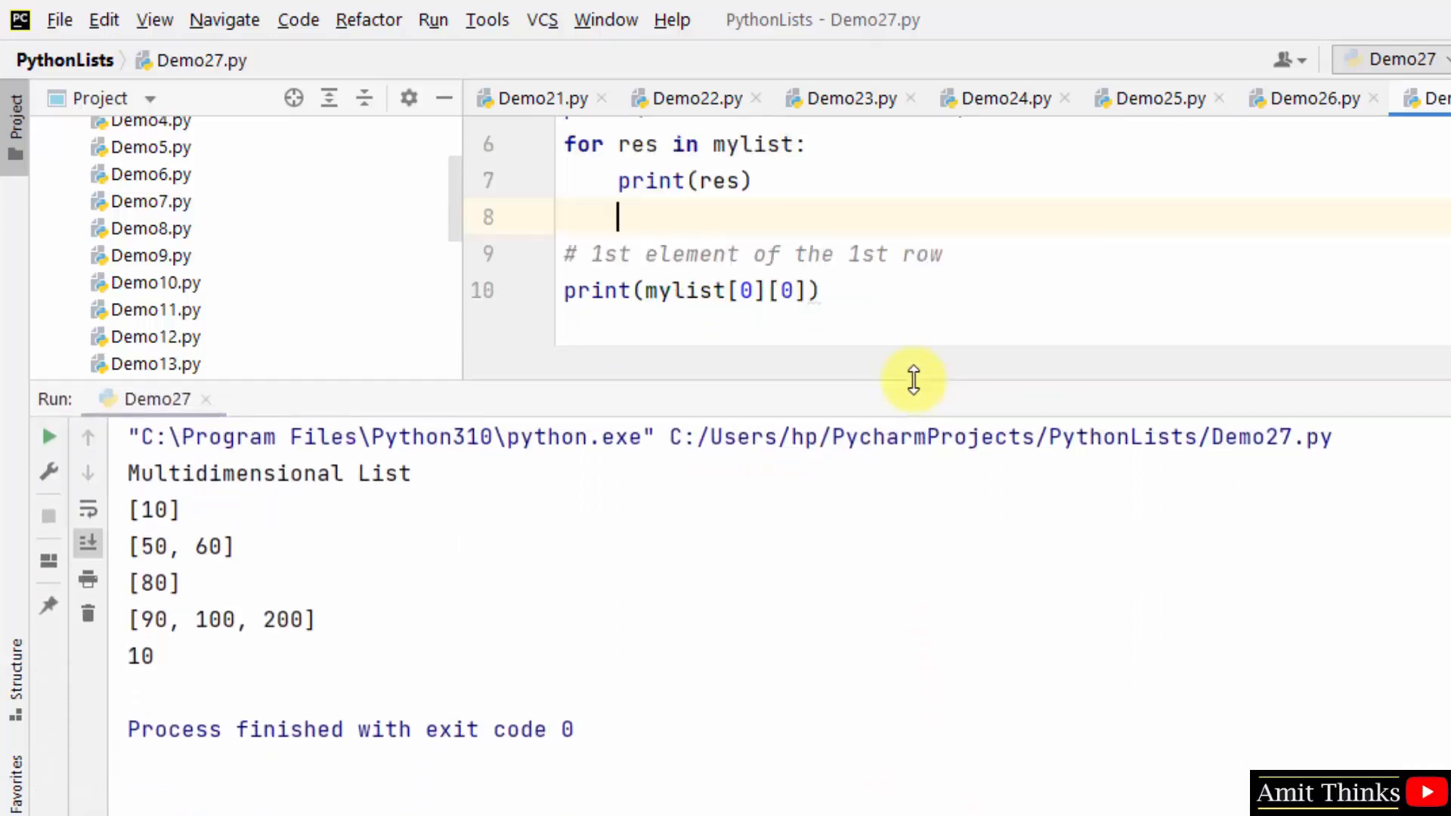
pyautogui.doubleClick(139, 657)
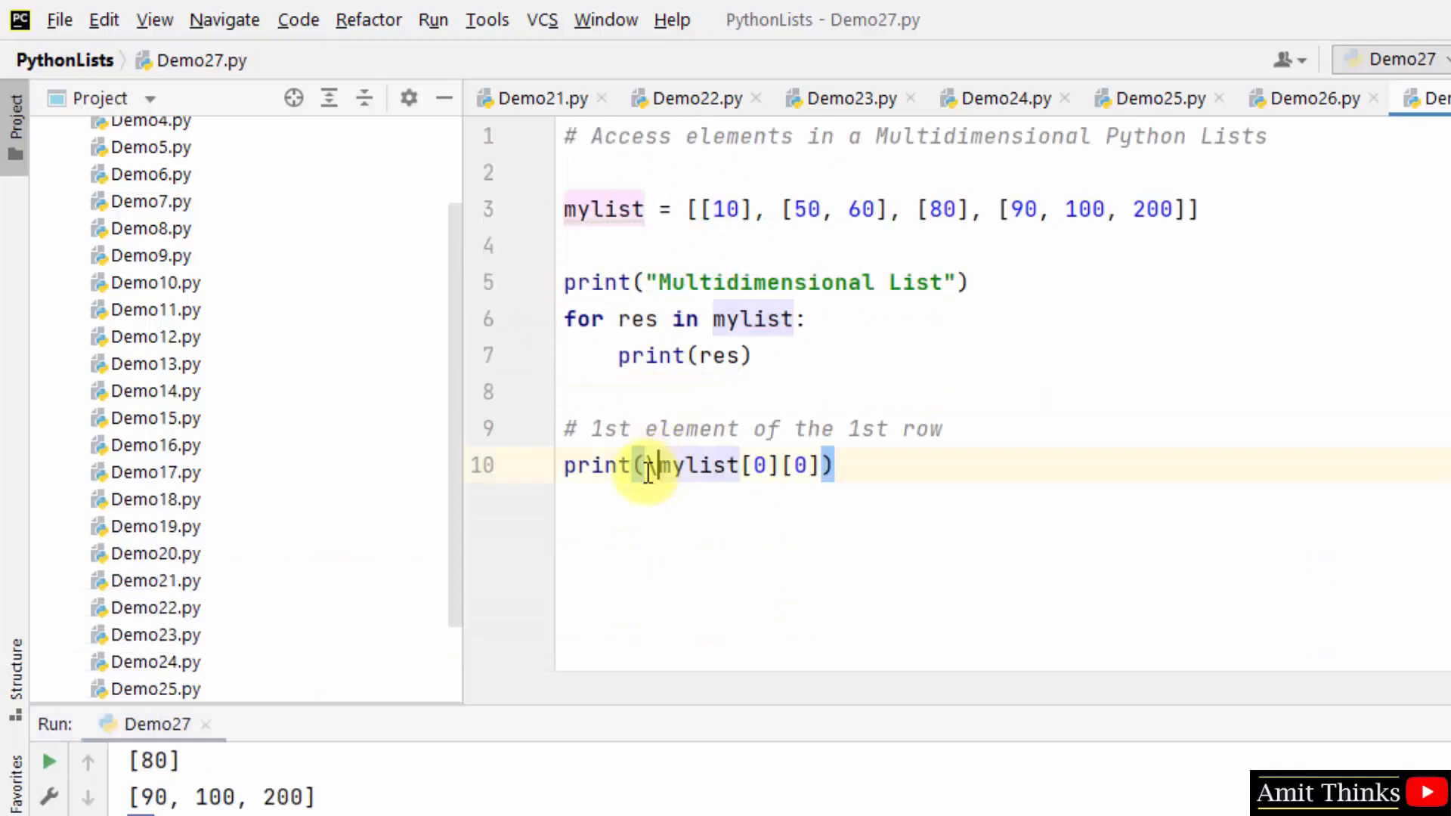
# Step: Insert the label "1st row 1st column\n" before mylist[0][0] in the line 10 print
pyautogui.write('\\n",')
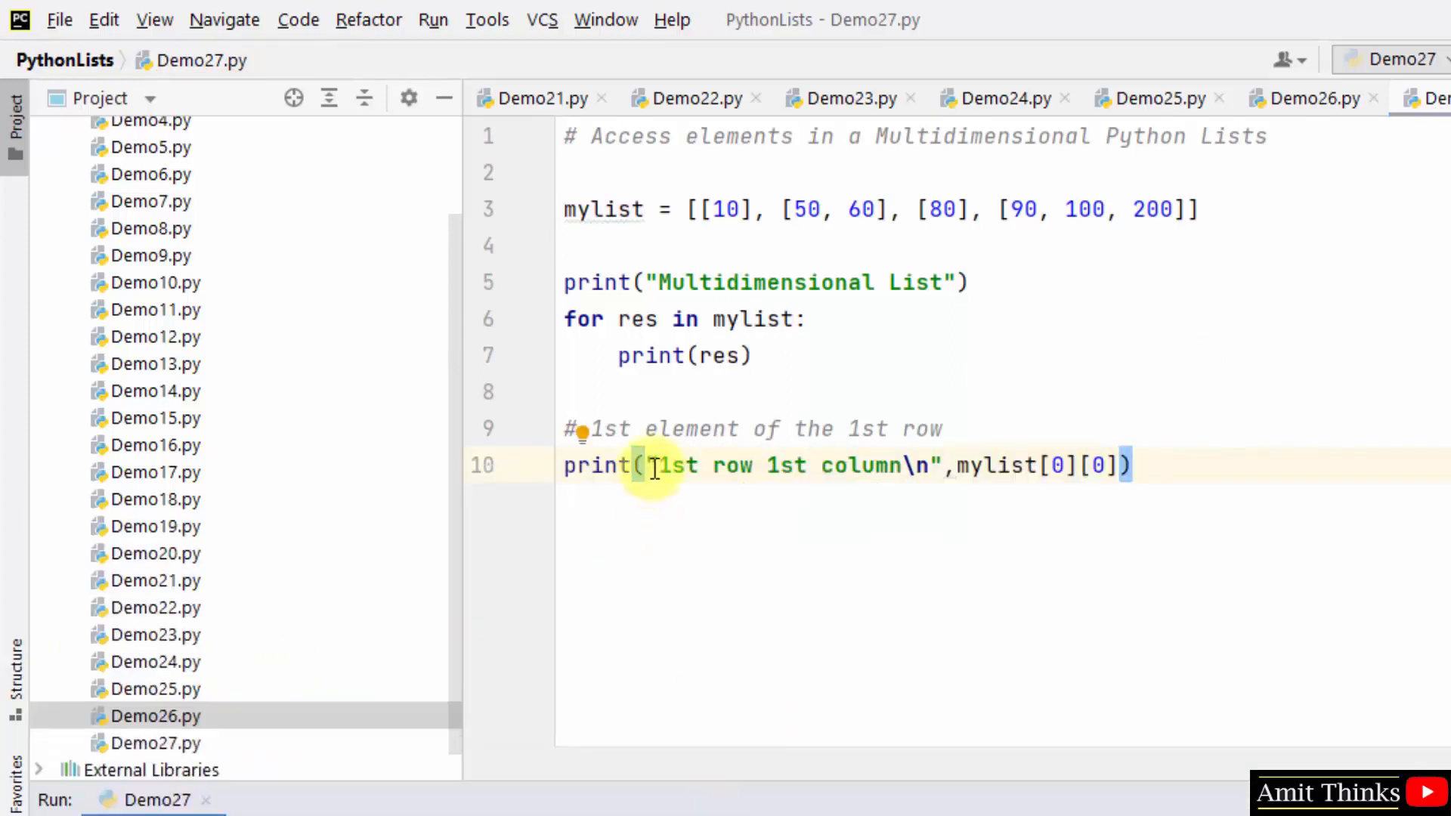
# Step: Run Demo27 and maximize the Run window to read '1st row 1st column' and 10
pyautogui.rightClick(657, 465)
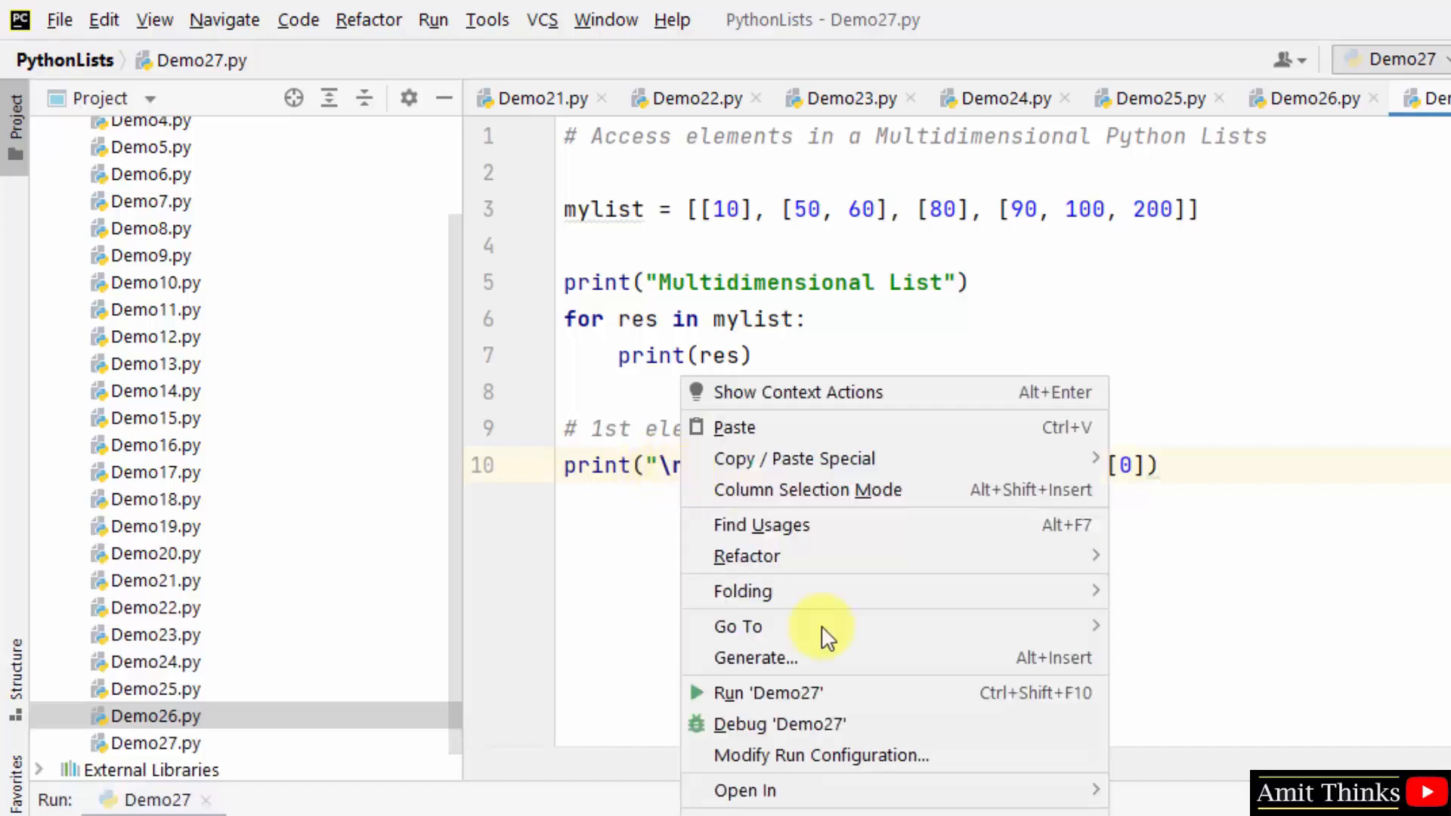
pyautogui.click(760, 693)
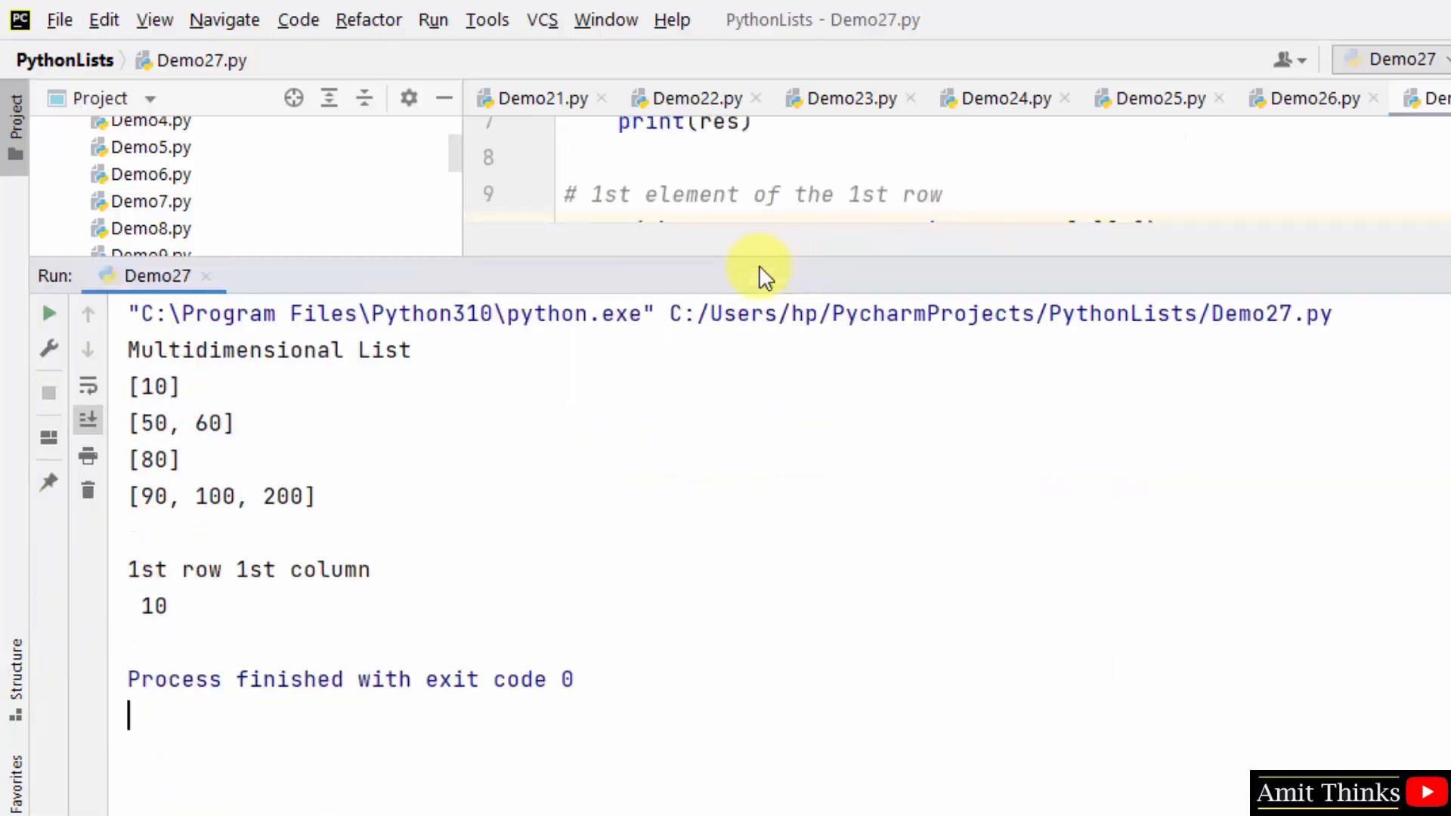
pyautogui.doubleClick(151, 387)
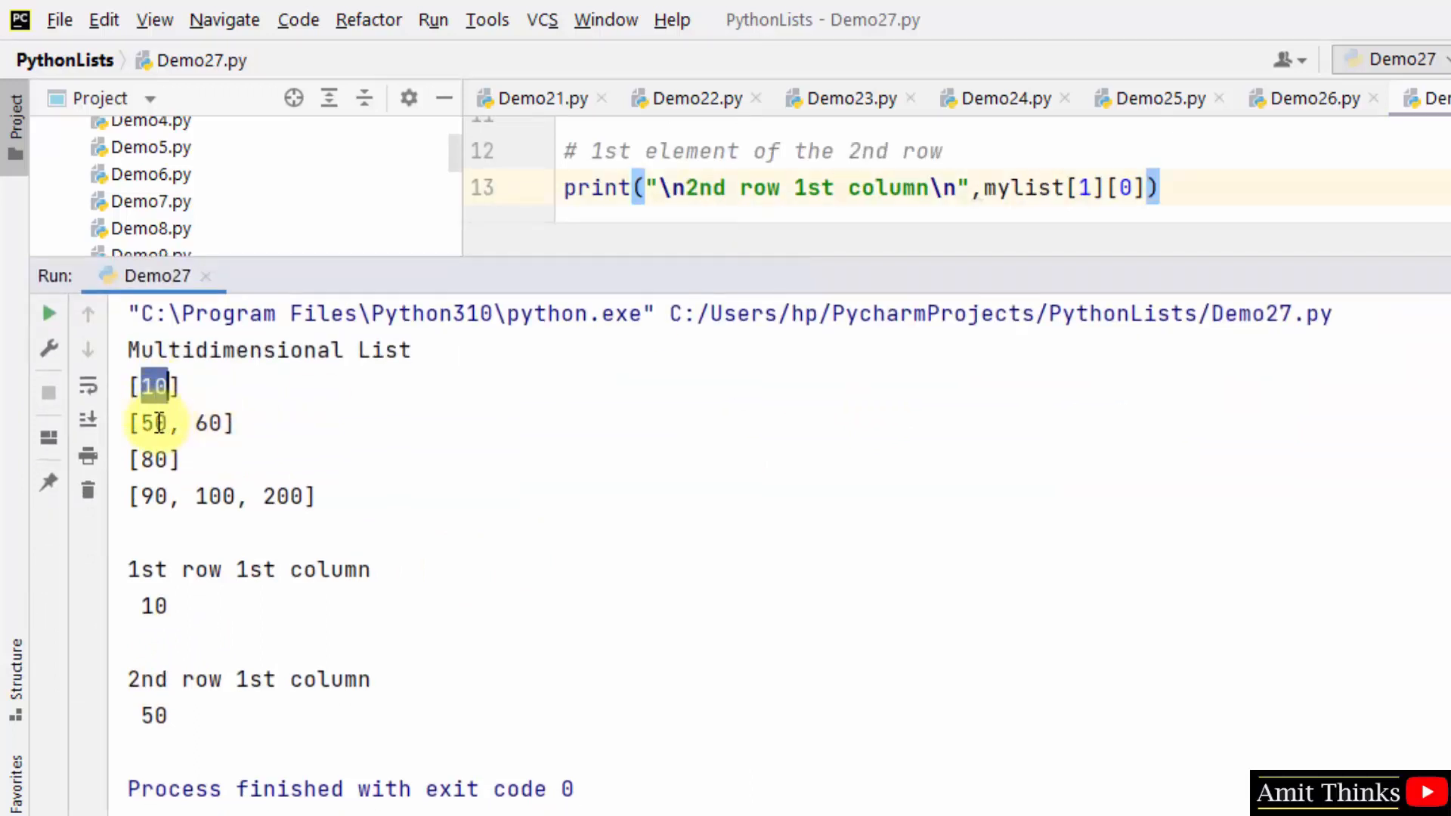
# Step: Review the run output values 10, 50 and the new 2nd-row 2nd-column result 60
pyautogui.doubleClick(151, 423)
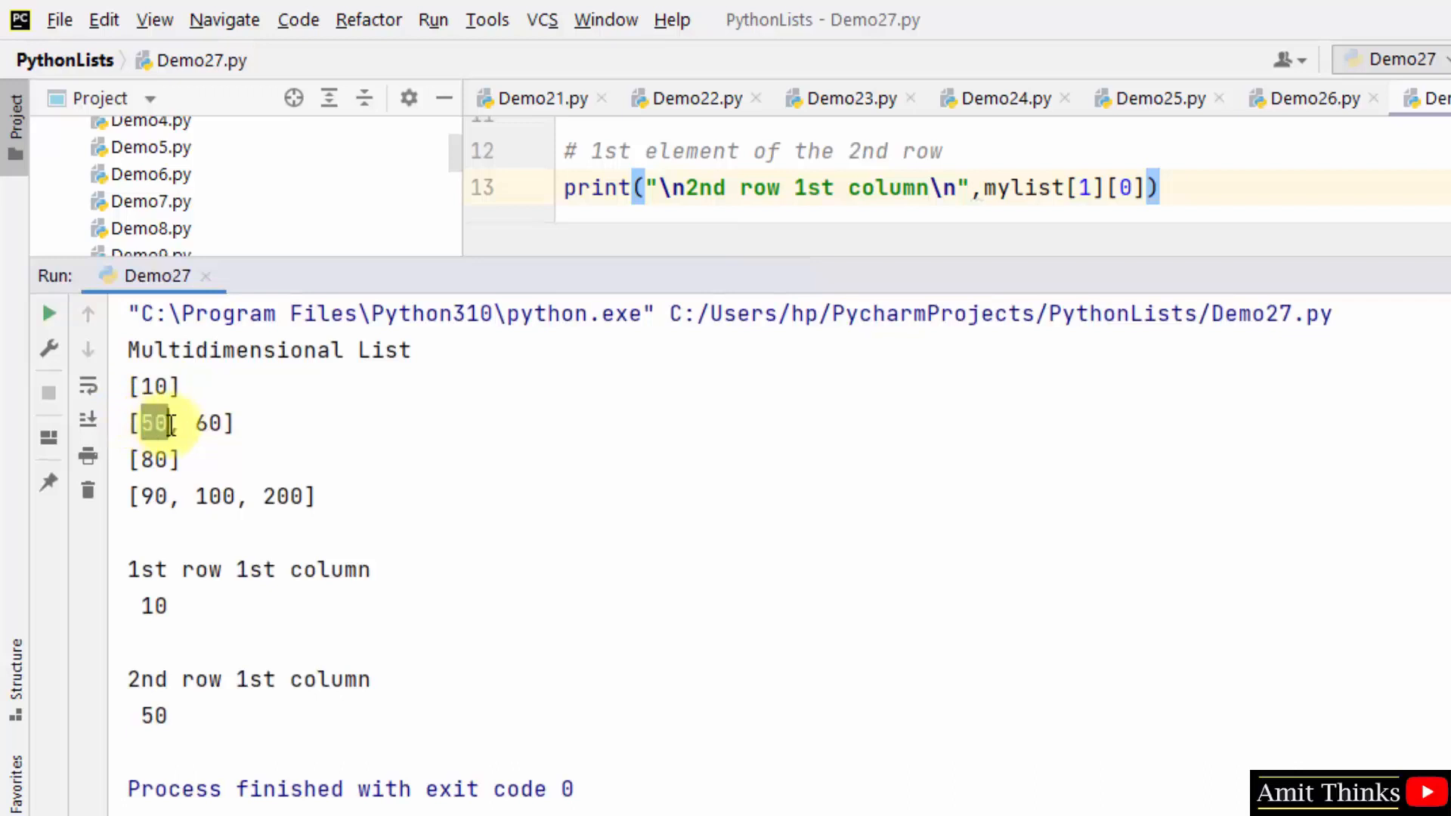
pyautogui.doubleClick(205, 423)
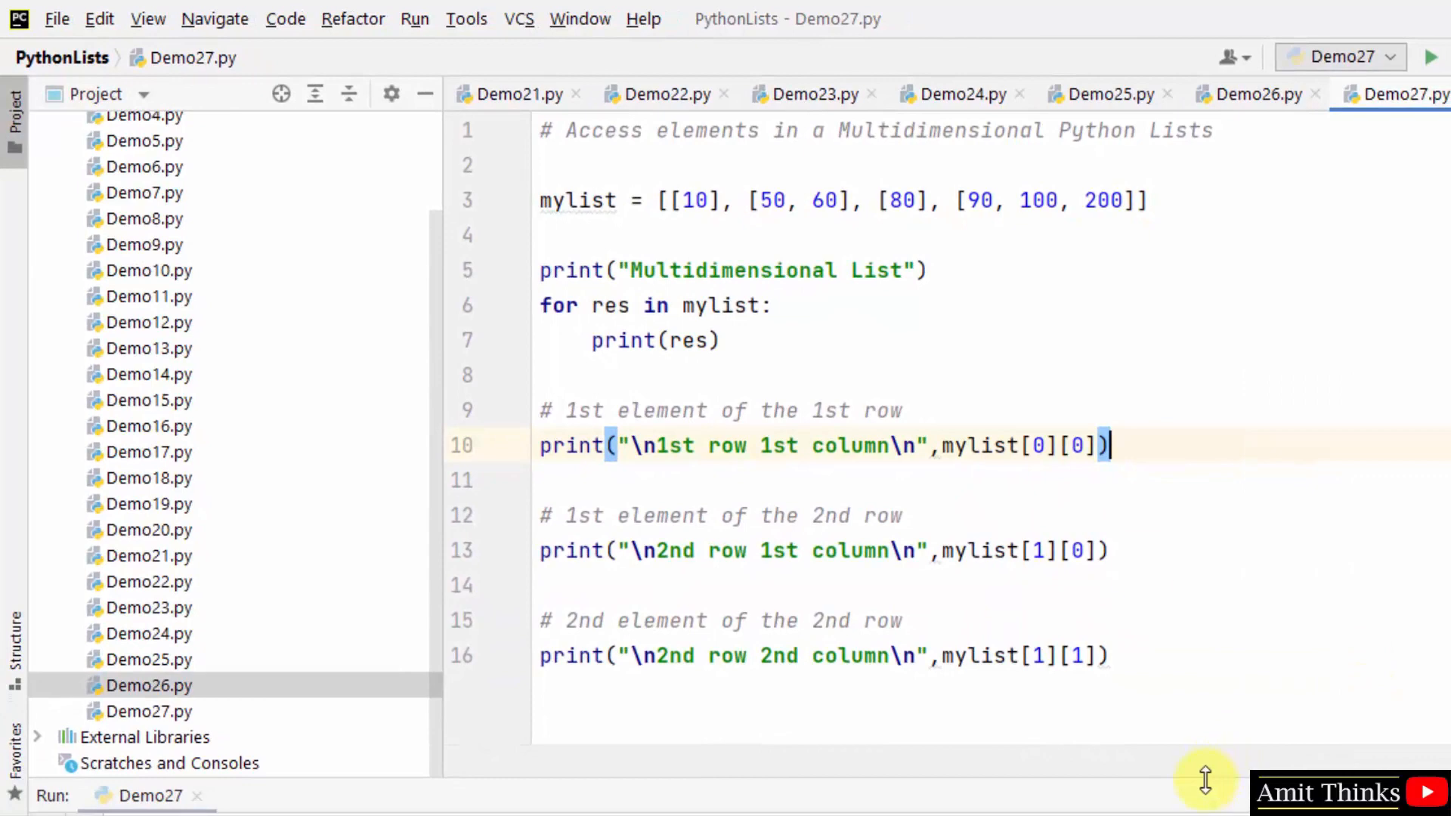
pyautogui.click(1433, 54)
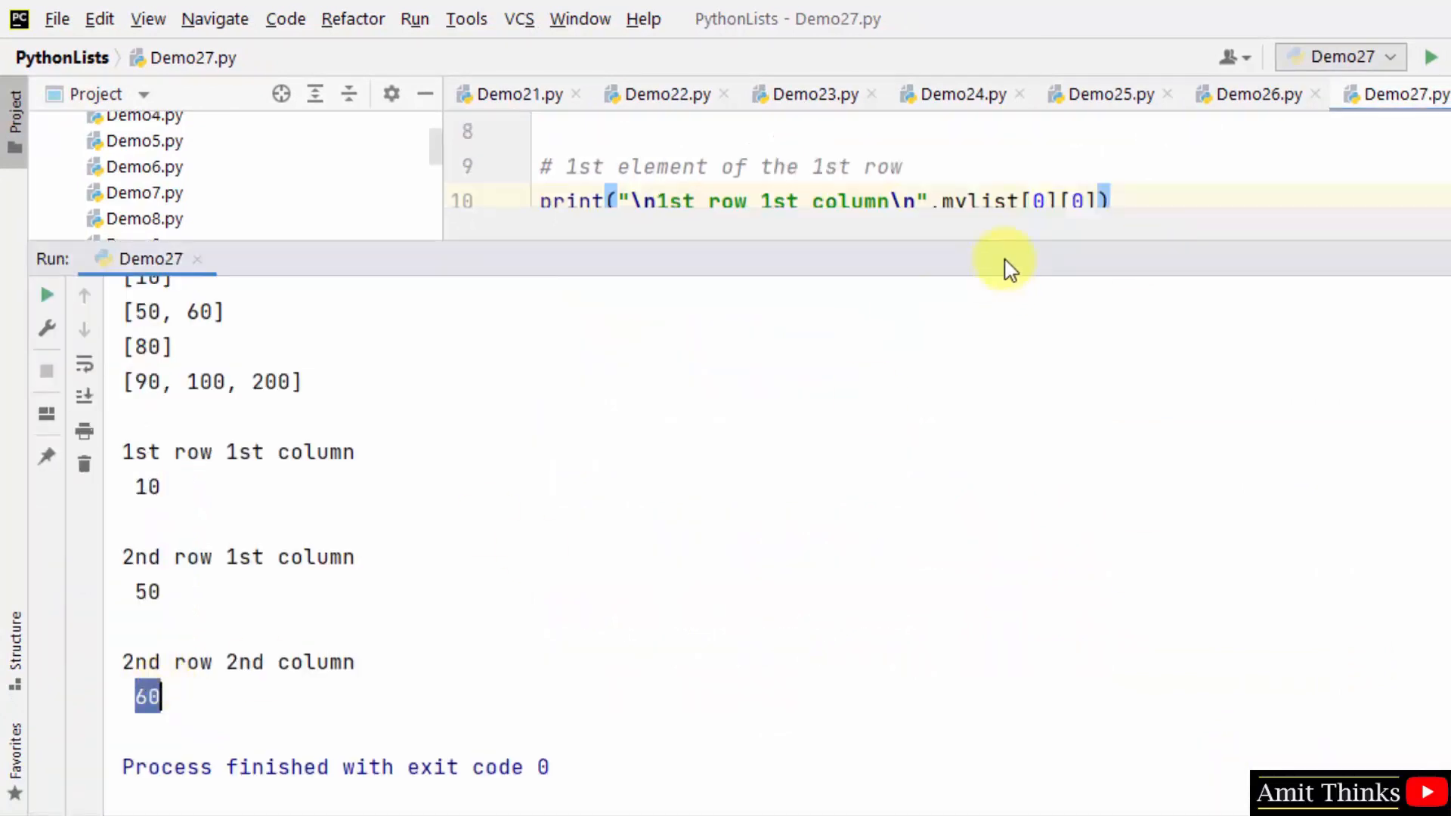